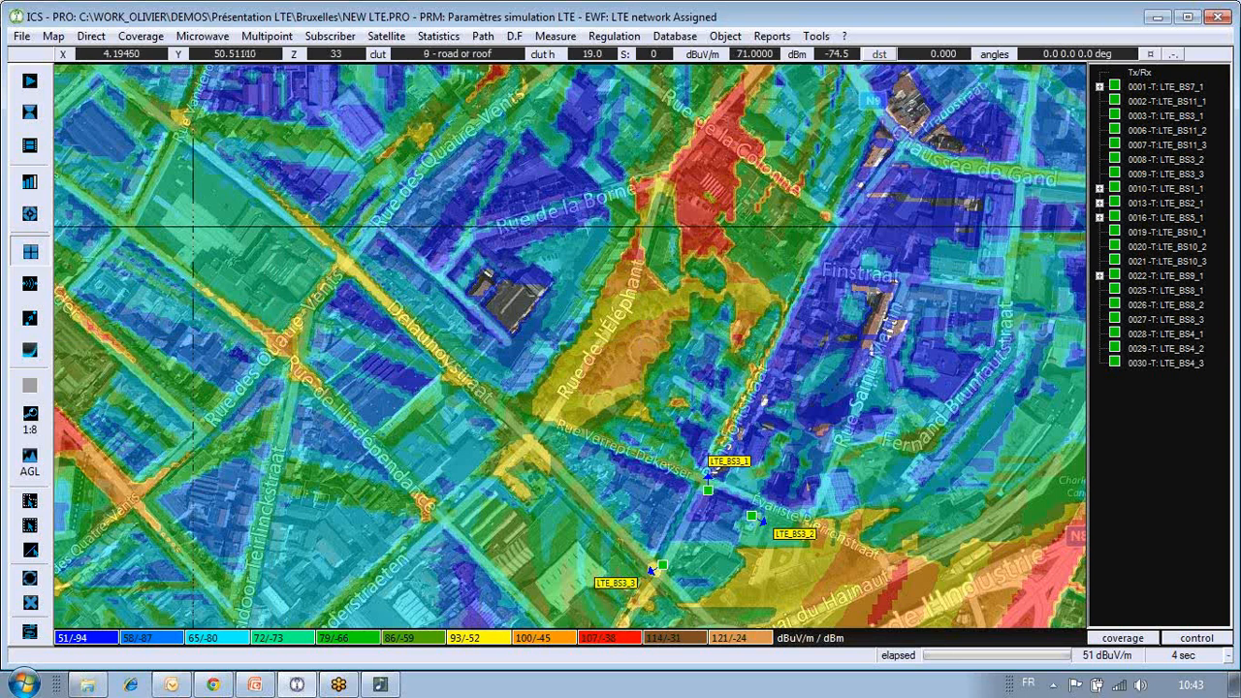
Open the Project manager listing the LTE Bruxelles terrain, clutter, building and vector files.
{"action": "left_click", "coordinate": [21, 35]}
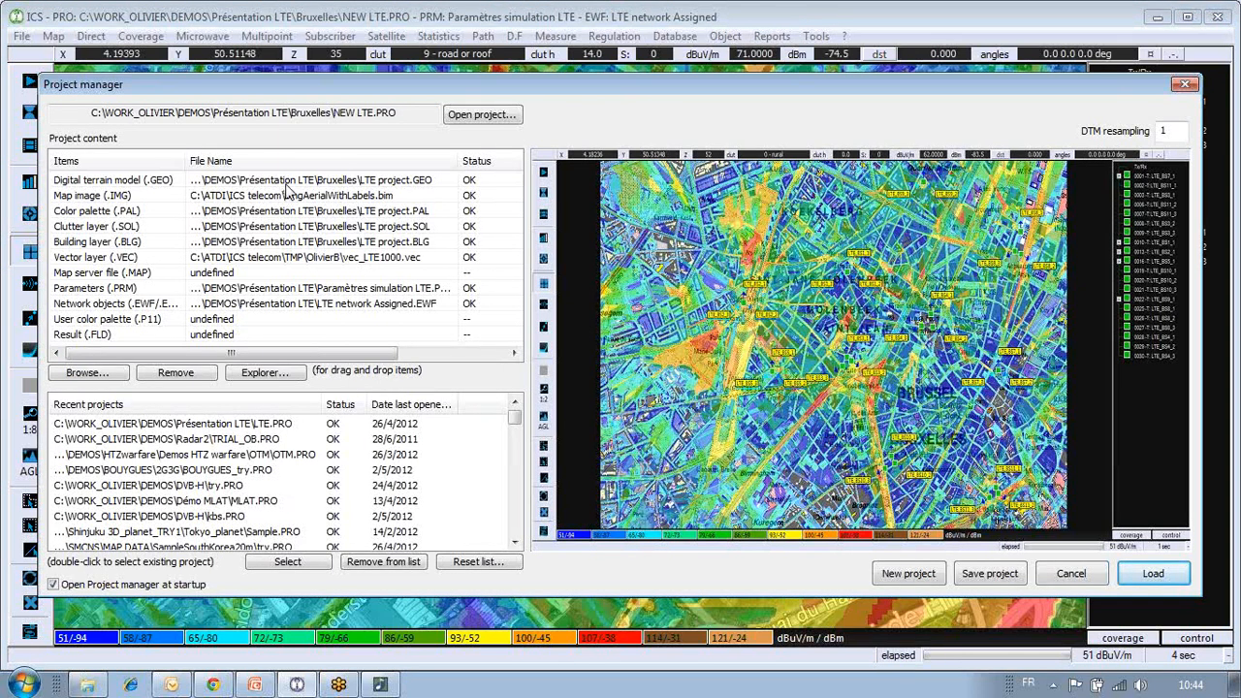
{"action": "left_click", "coordinate": [113, 179]}
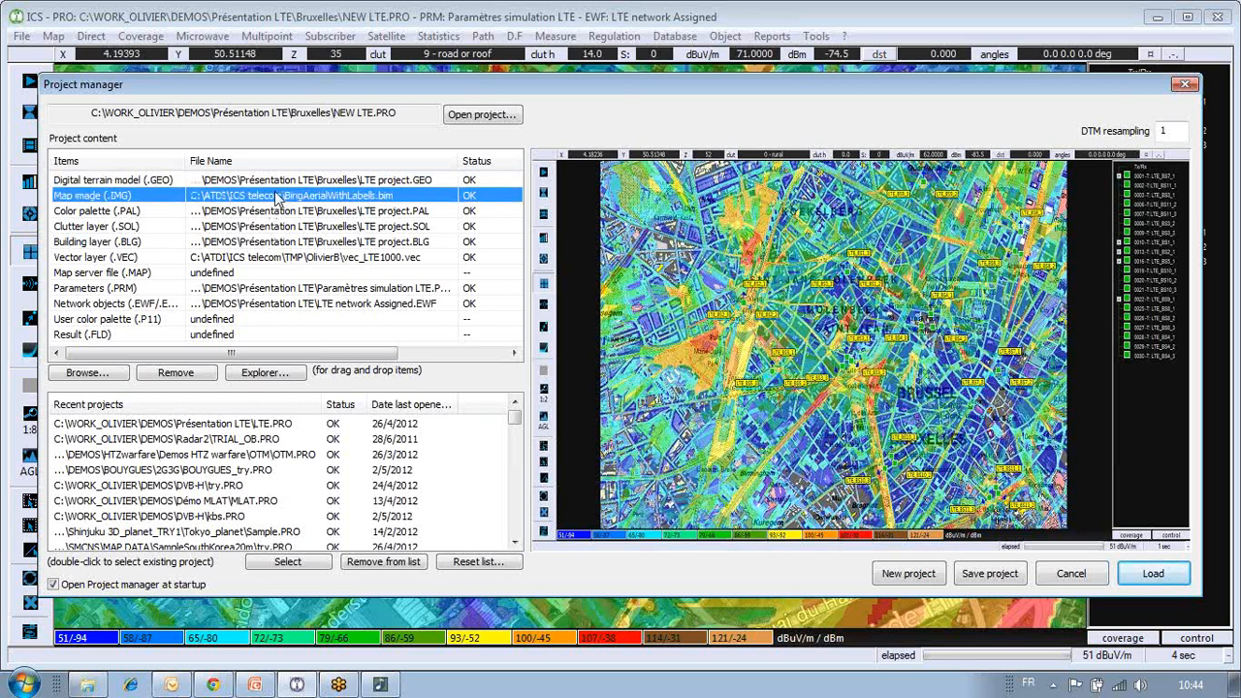
{"action": "left_click", "coordinate": [281, 210]}
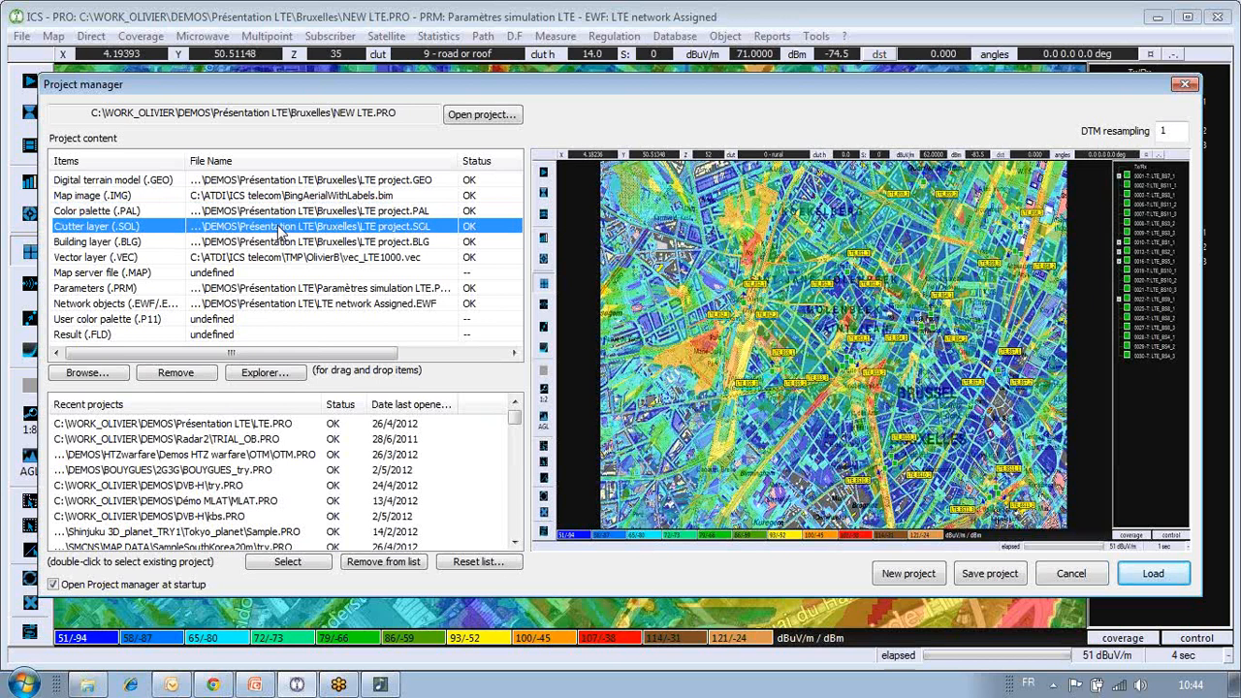
{"action": "left_click", "coordinate": [100, 242]}
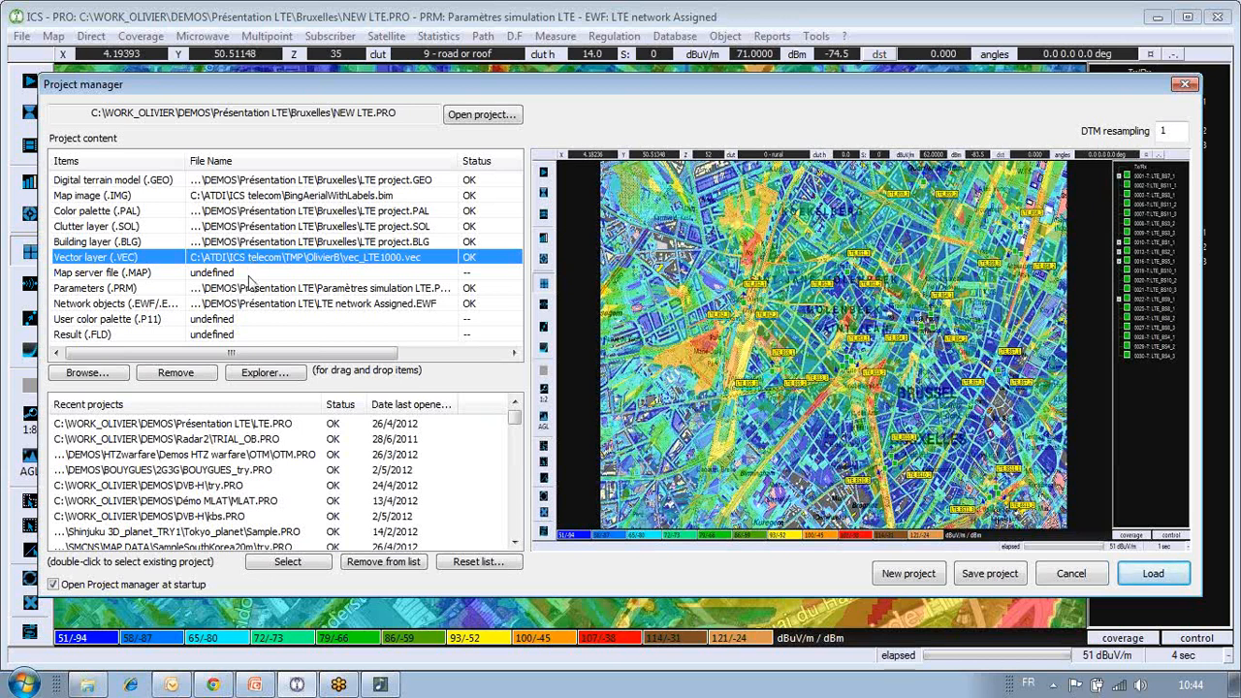
{"action": "mouse_move", "coordinate": [270, 297]}
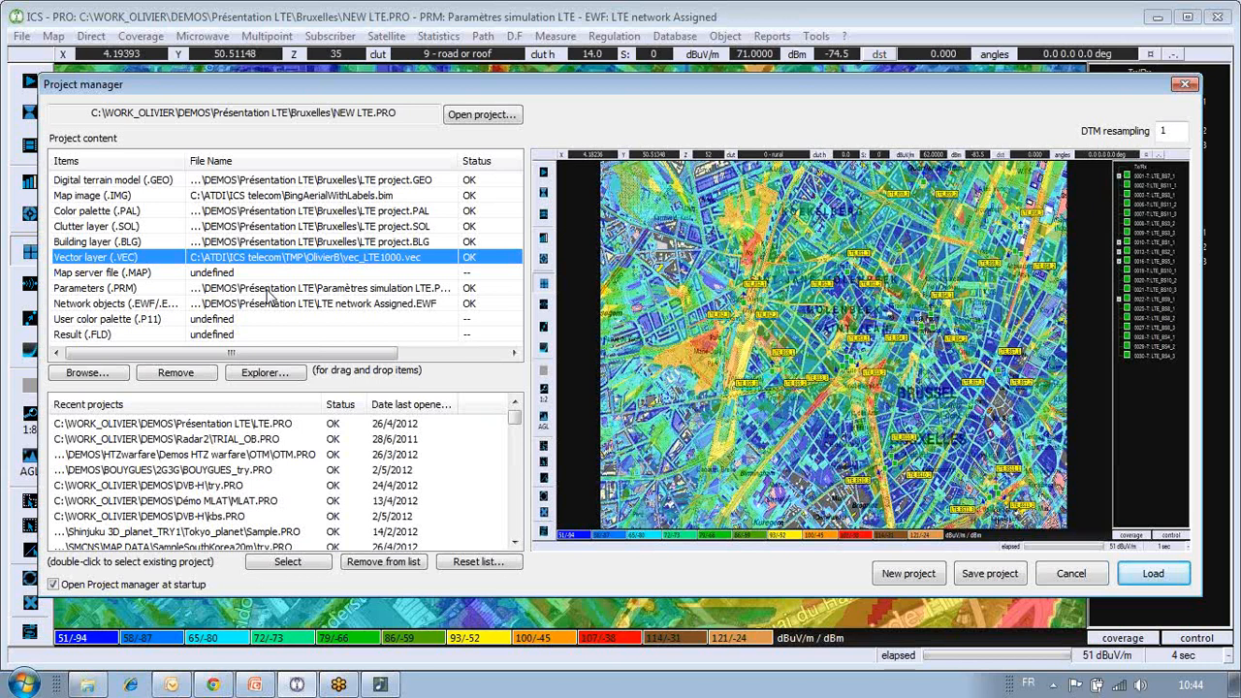
{"action": "left_click", "coordinate": [97, 287]}
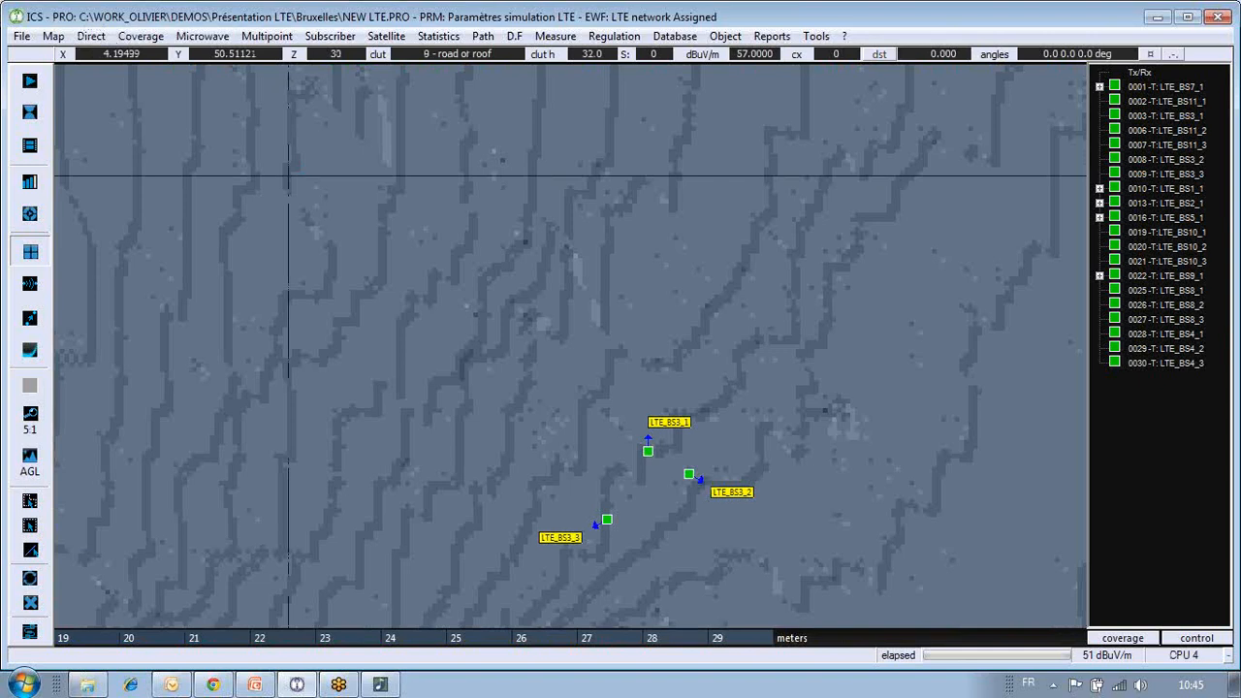
Open the map display type list while the DEM terrain height layer is shown.
{"action": "left_click", "coordinate": [1121, 637]}
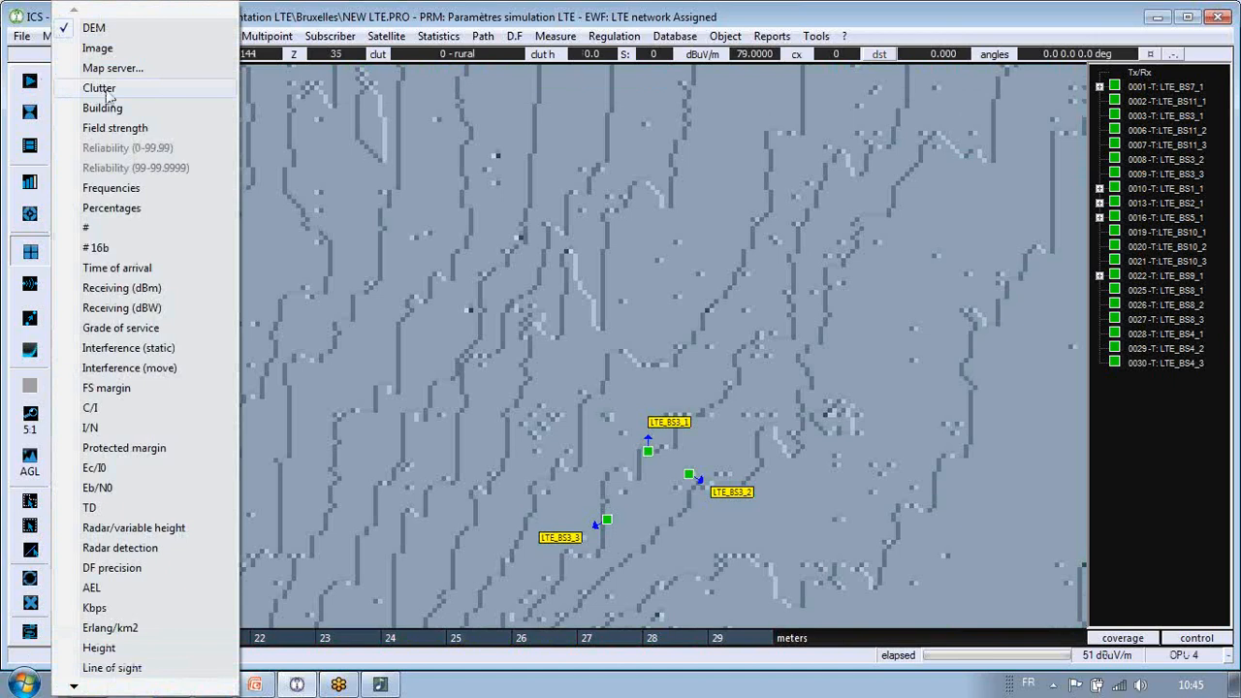
Show the coloured clutter layer around the three LTE_BS3 sectors.
{"action": "left_click", "coordinate": [99, 87]}
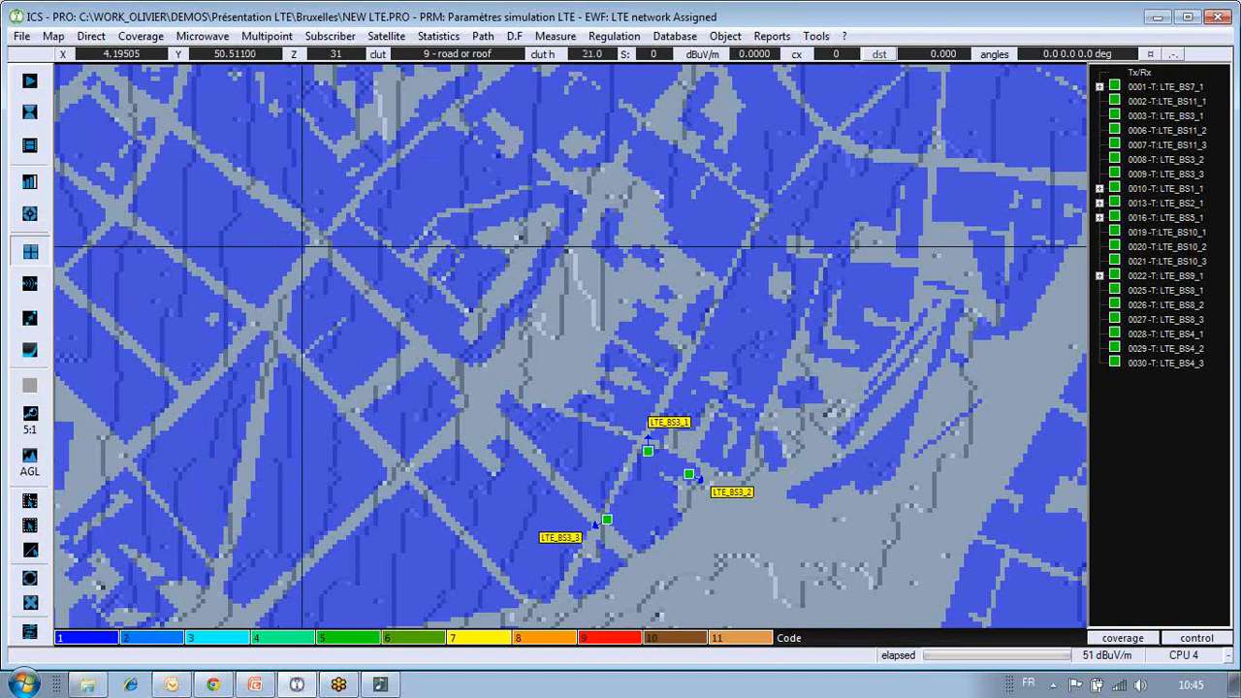
{"action": "mouse_move", "coordinate": [29, 82]}
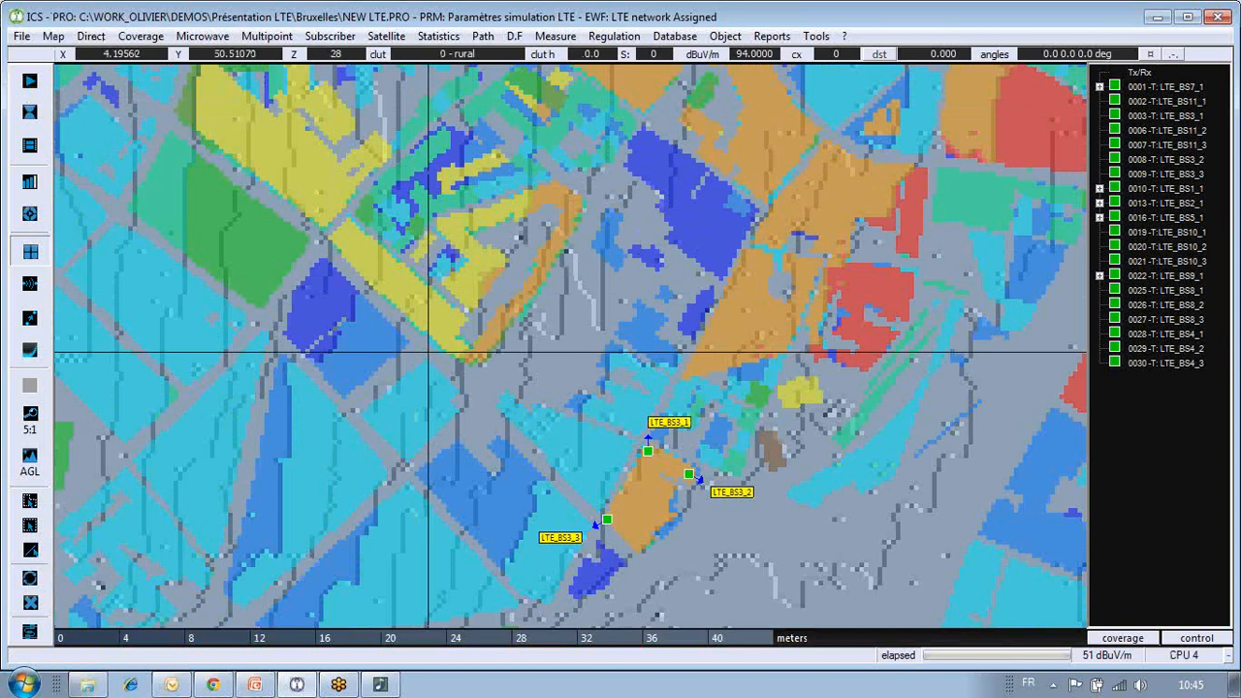
{"action": "left_click", "coordinate": [53, 36]}
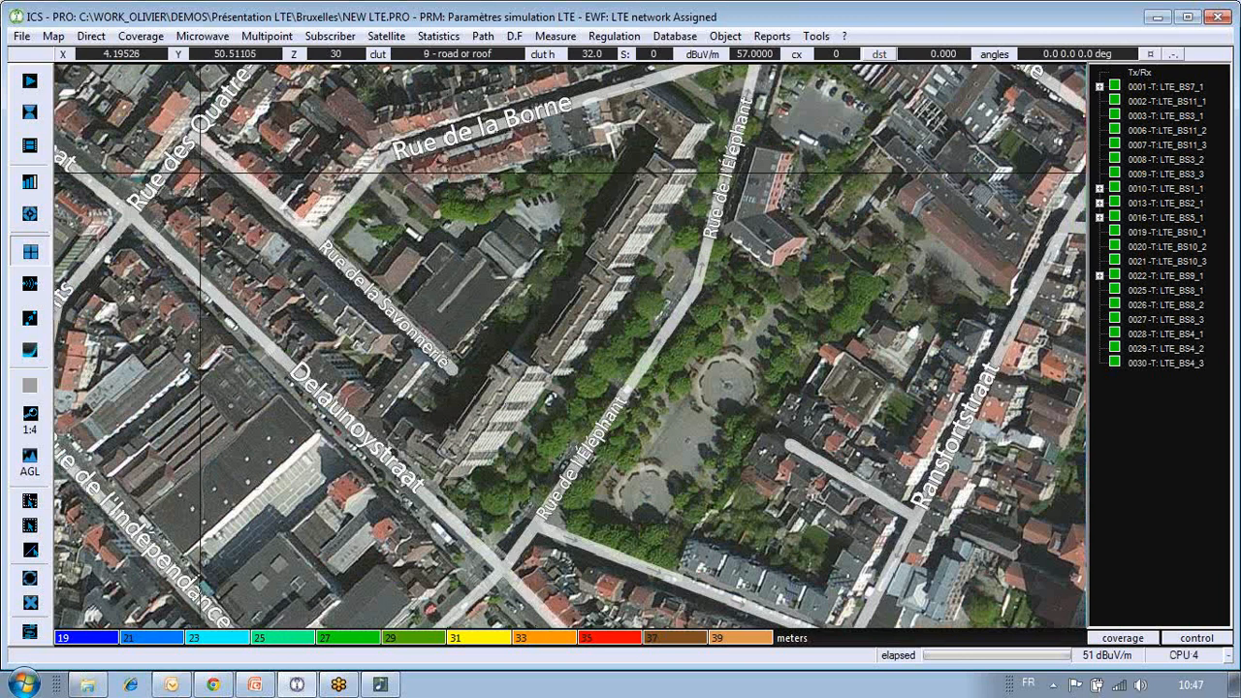
Hide the Bing satellite imagery to leave the street map with street names.
{"action": "left_click", "coordinate": [200, 175]}
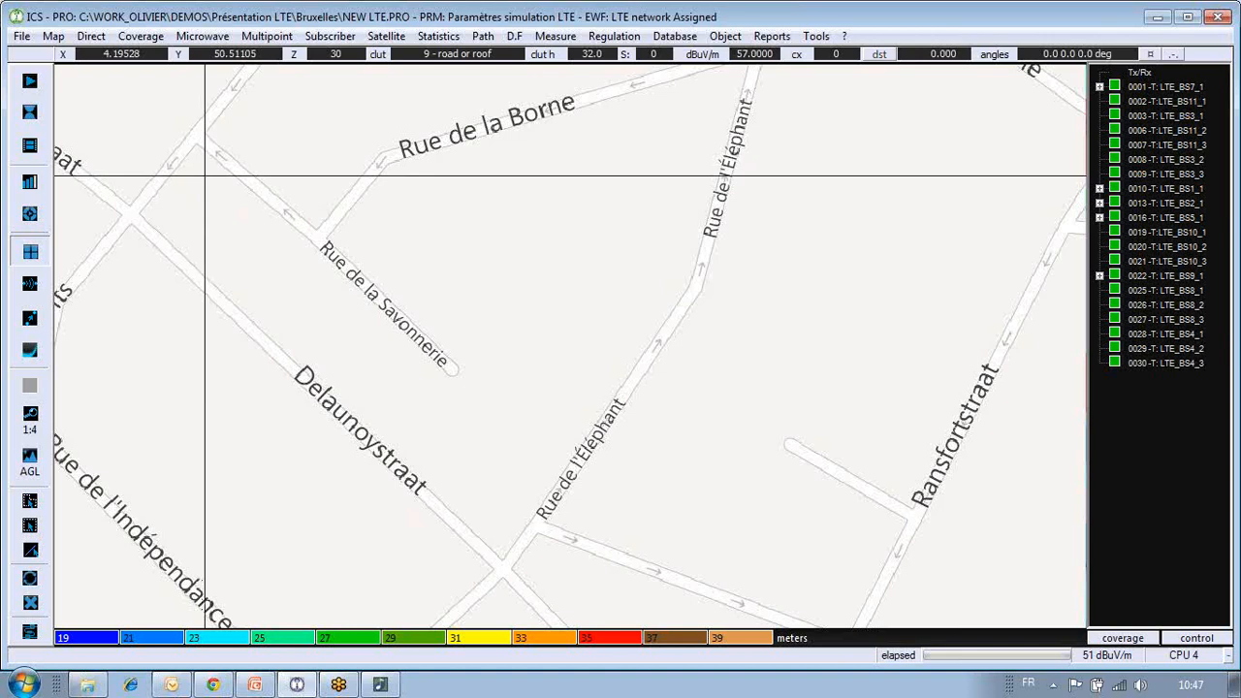
{"action": "left_click", "coordinate": [386, 36]}
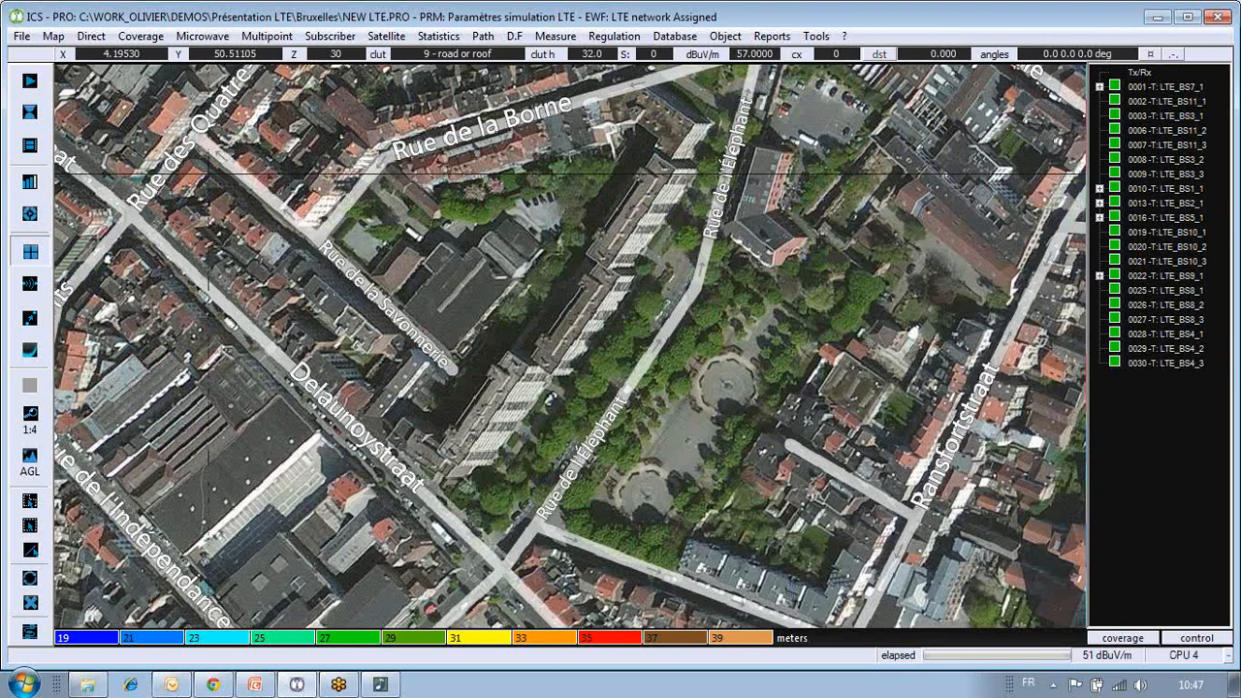
Overlay the clutter layer and semi-transparent LTE coverage in dBuV/m on the satellite imagery.
{"action": "left_click", "coordinate": [52, 36]}
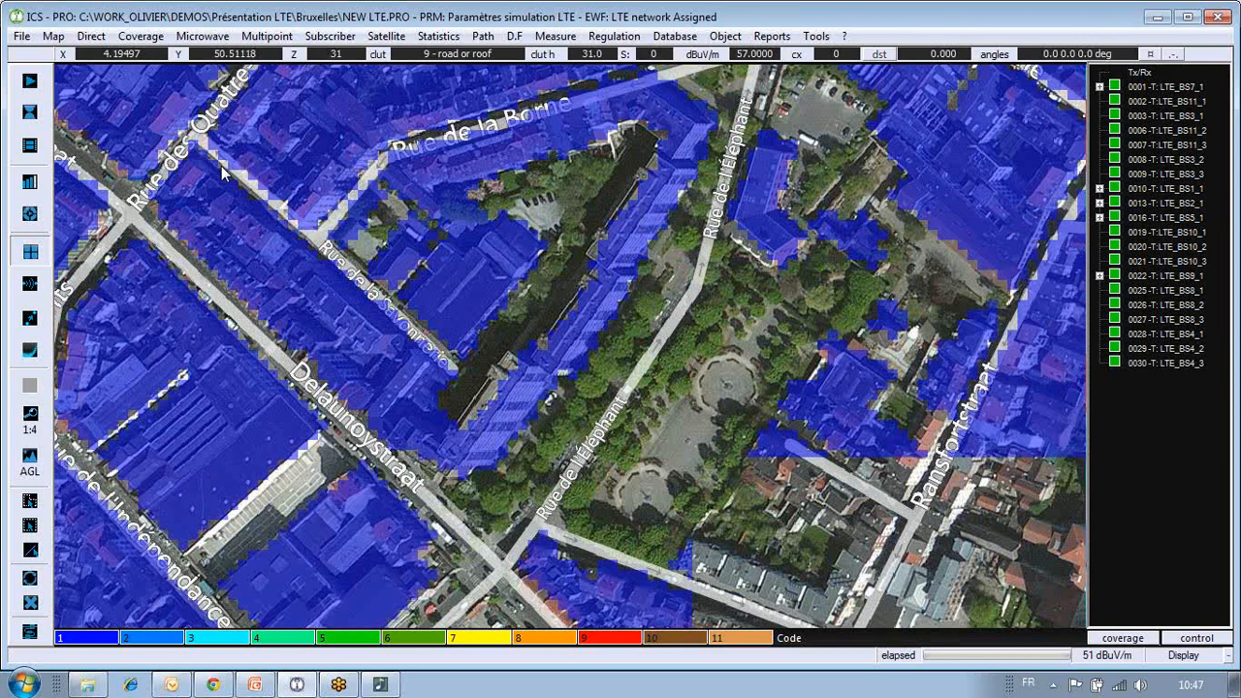
{"action": "left_click", "coordinate": [89, 36]}
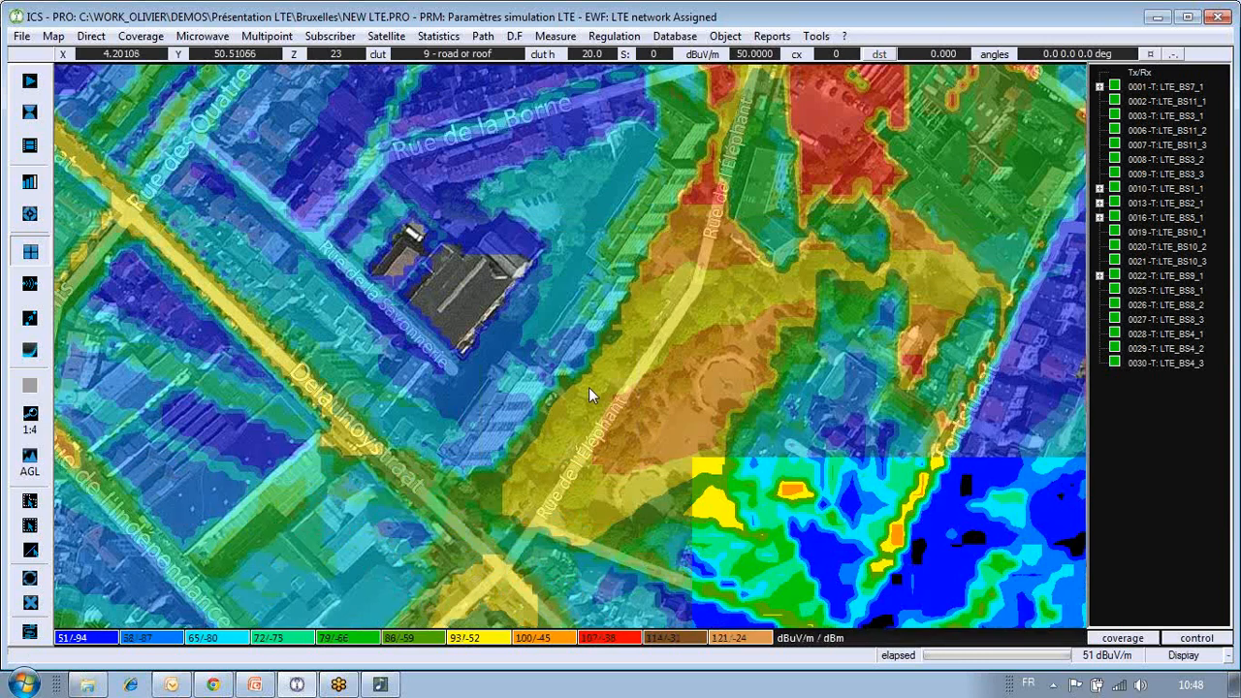
Switch to the PowerPoint slide show showing the ATDI ICS Designer slide.
{"action": "left_click", "coordinate": [591, 393]}
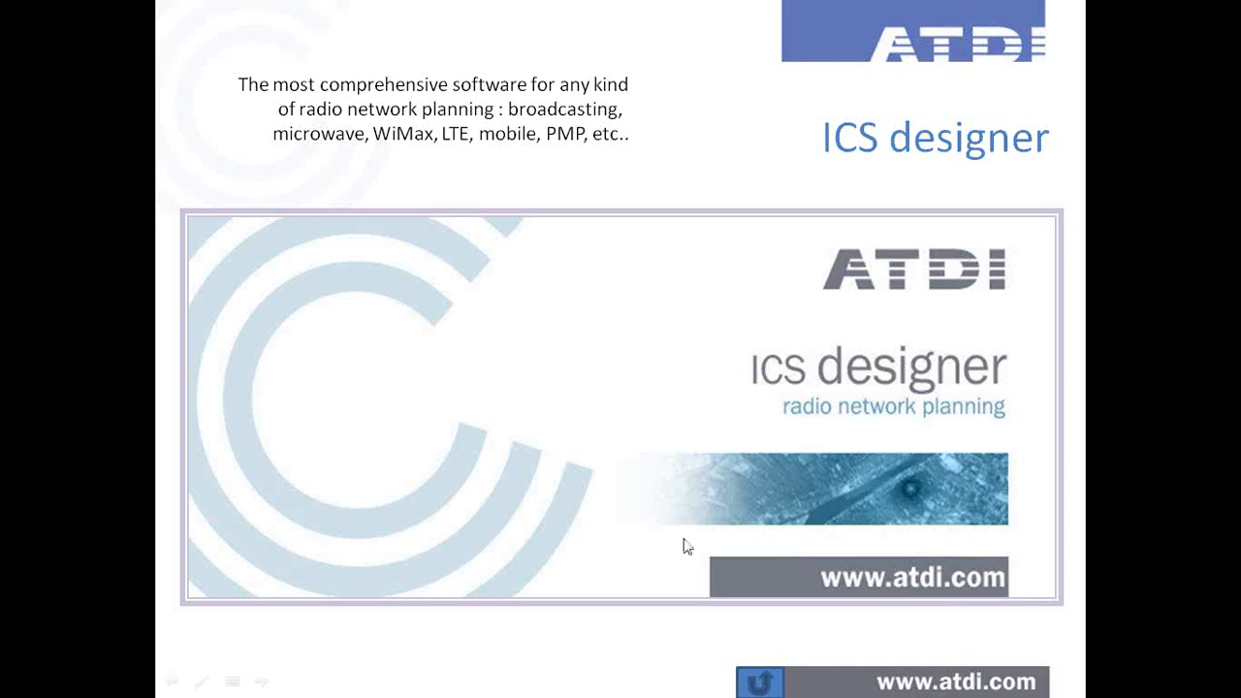
{"action": "key", "text": "Escape"}
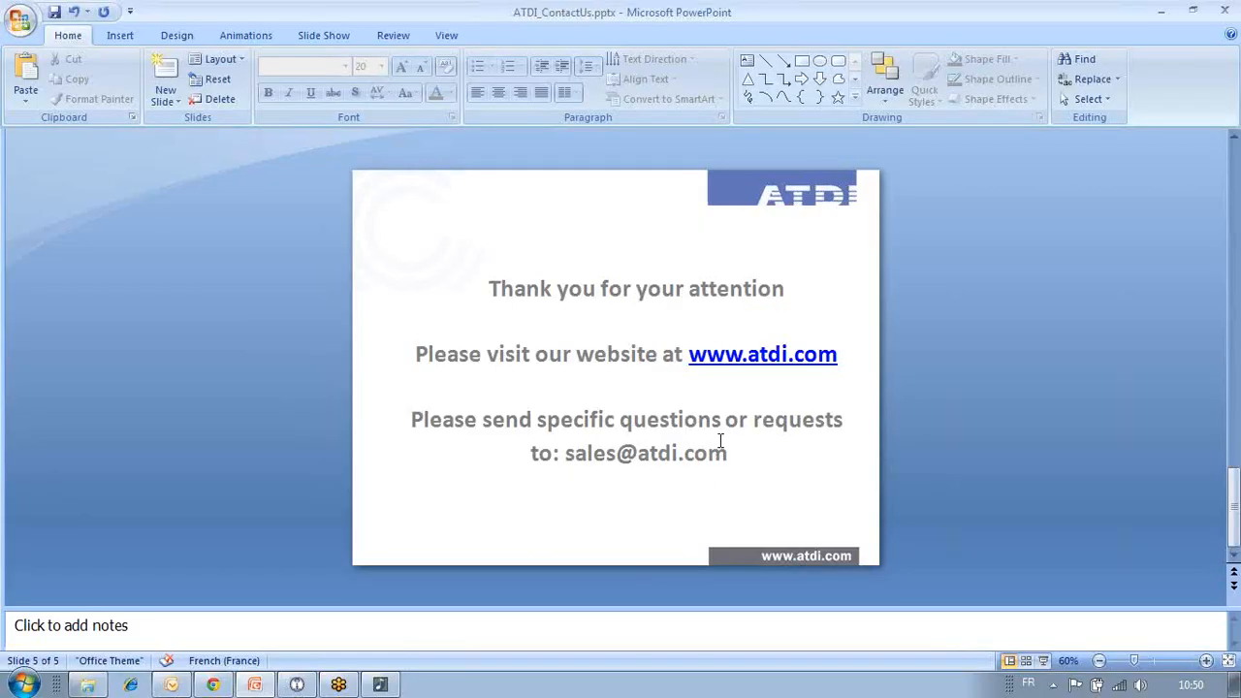
{"action": "mouse_move", "coordinate": [1034, 195]}
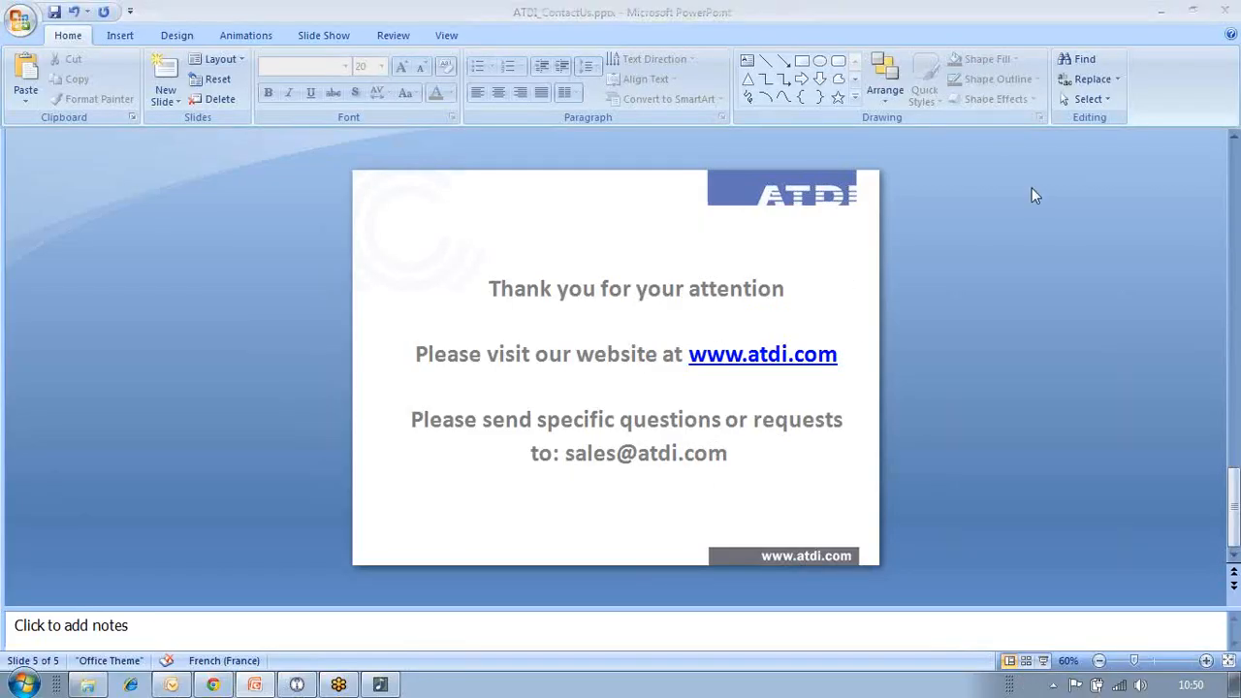